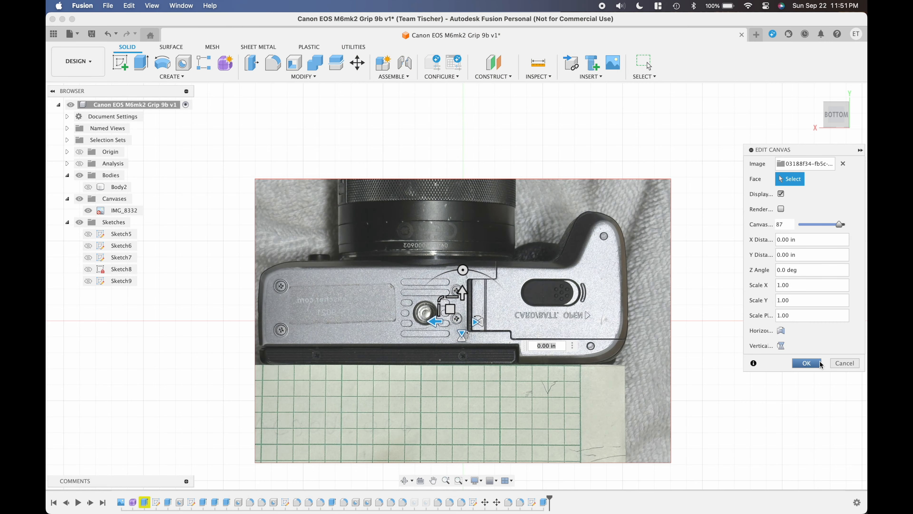
# Confirm the Edit Canvas settings with the photo at about 87% opacity
pyautogui.click(805, 363)
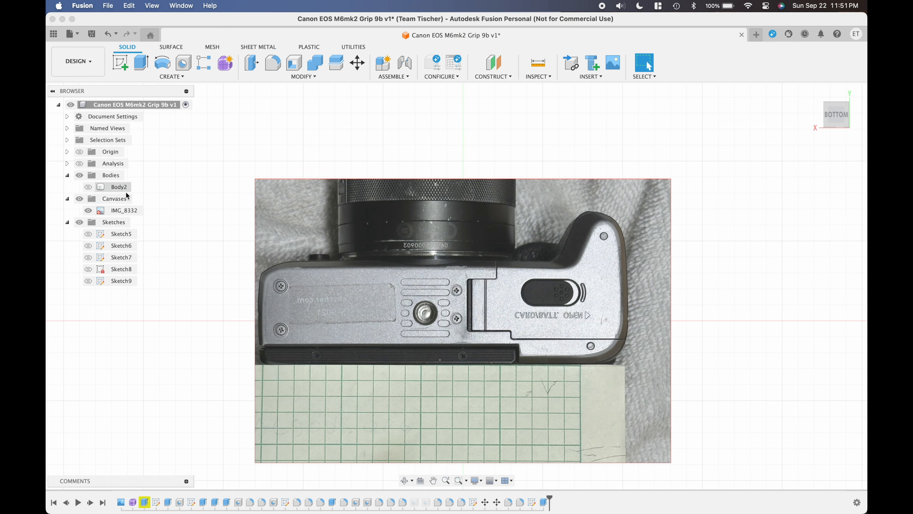
# Calibrate the IMG_8332 canvas so the bottom-edge span measures 3 in
pyautogui.rightClick(124, 210)
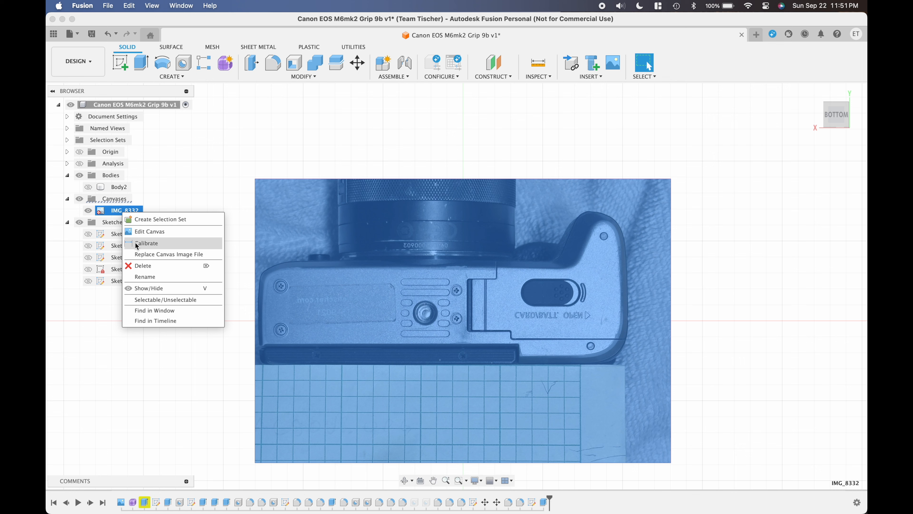
pyautogui.click(147, 243)
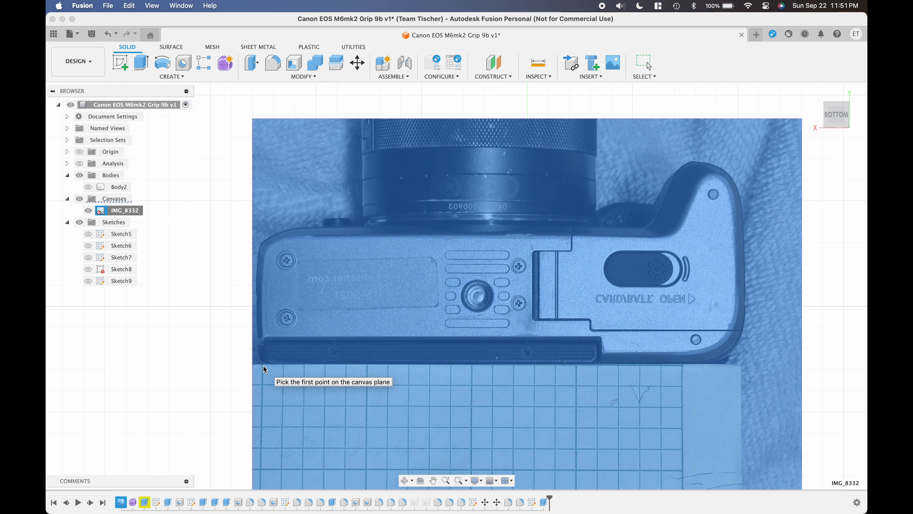
pyautogui.click(263, 367)
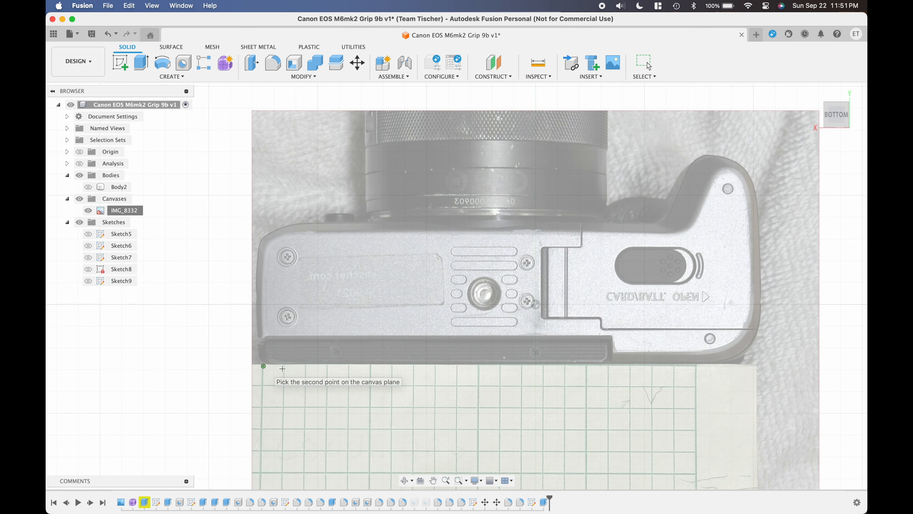
pyautogui.scroll(3)
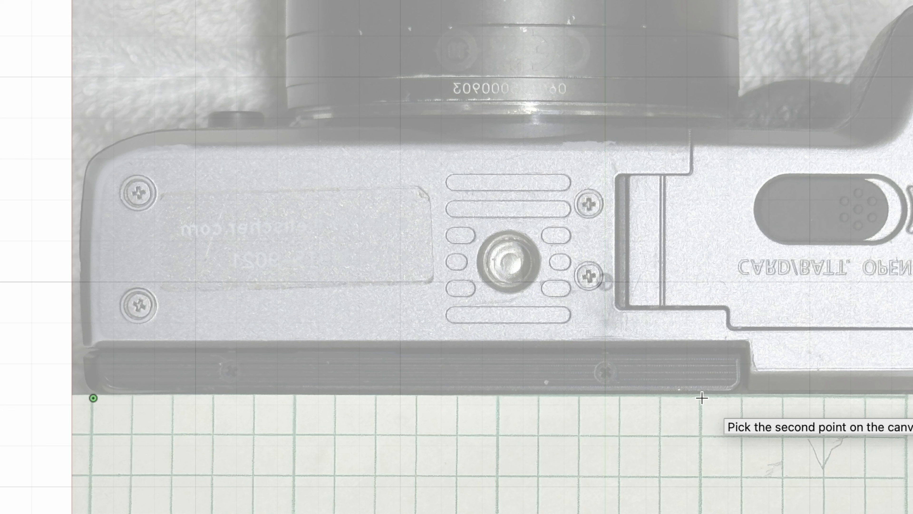
pyautogui.click(699, 399)
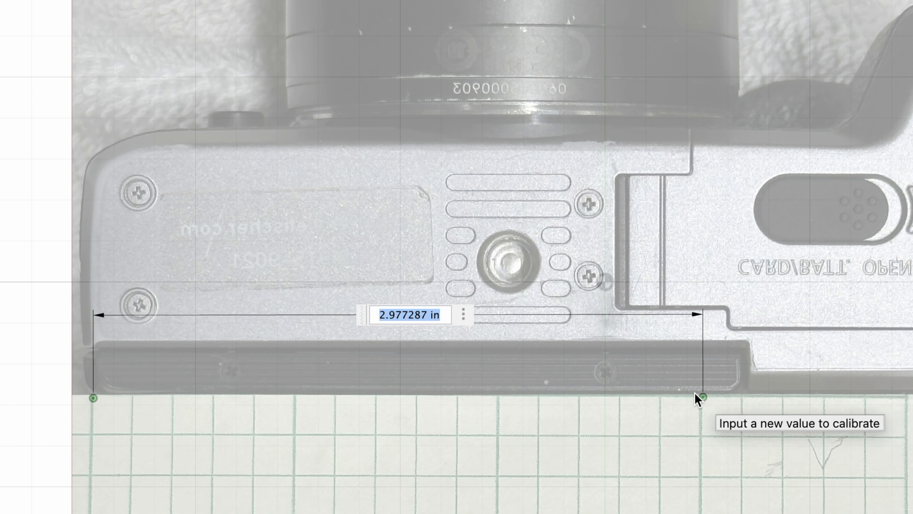
pyautogui.write('3')
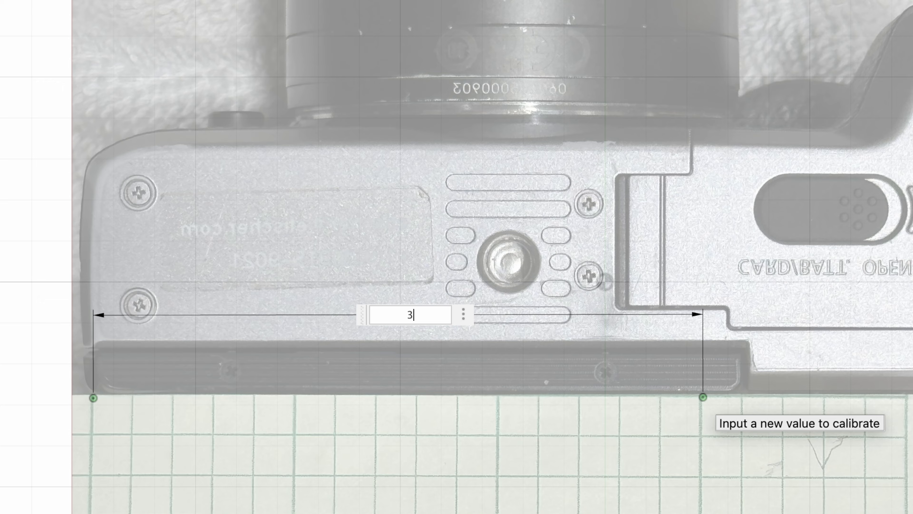
# Lower the photo canvas opacity to 40
pyautogui.rightClick(122, 210)
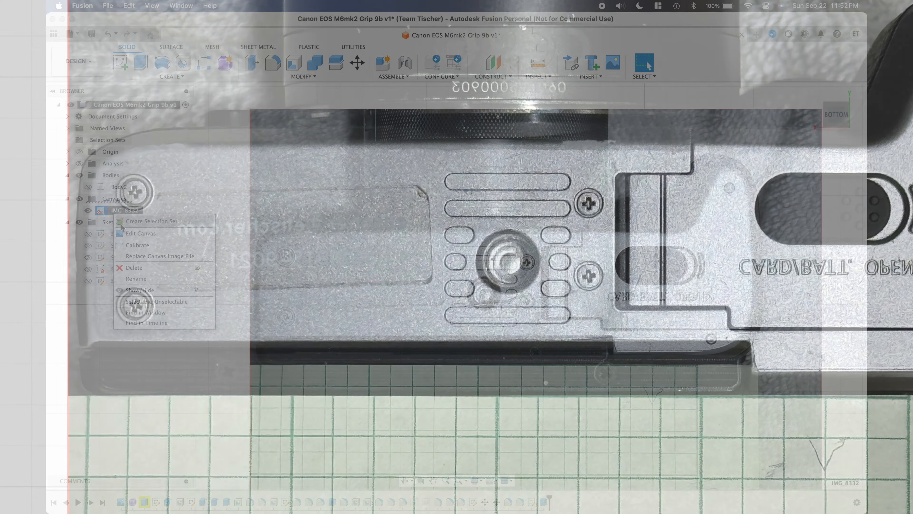
pyautogui.click(140, 233)
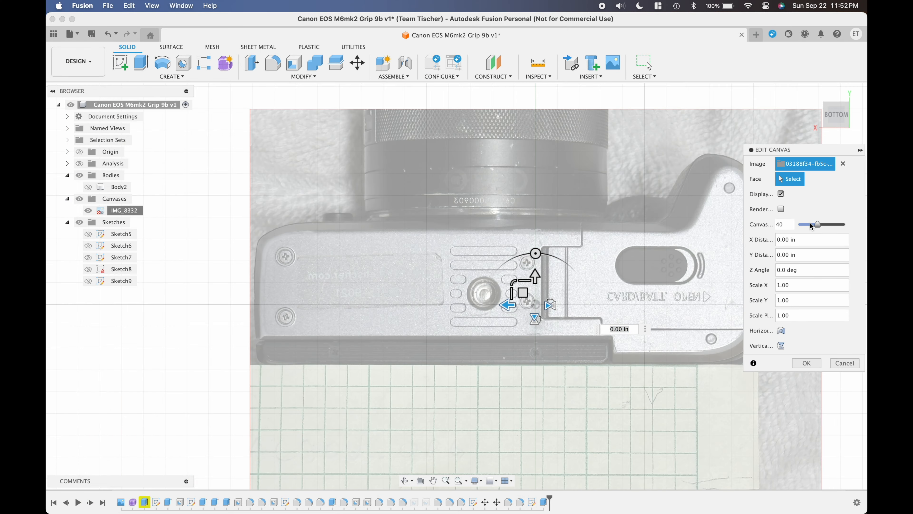
pyautogui.moveTo(818, 224); pyautogui.dragTo(791, 224)
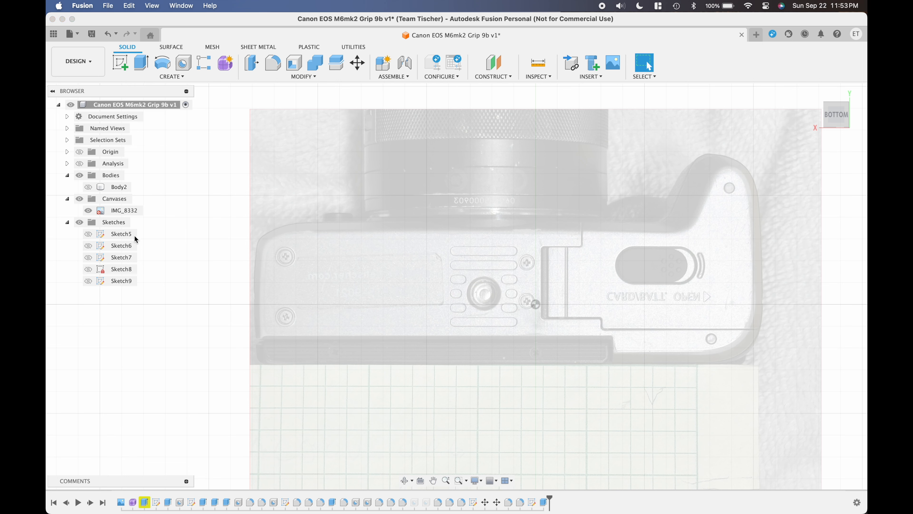
# Show Sketch5 over the photo and reopen the 16 mm join extrusion for editing
pyautogui.click(88, 234)
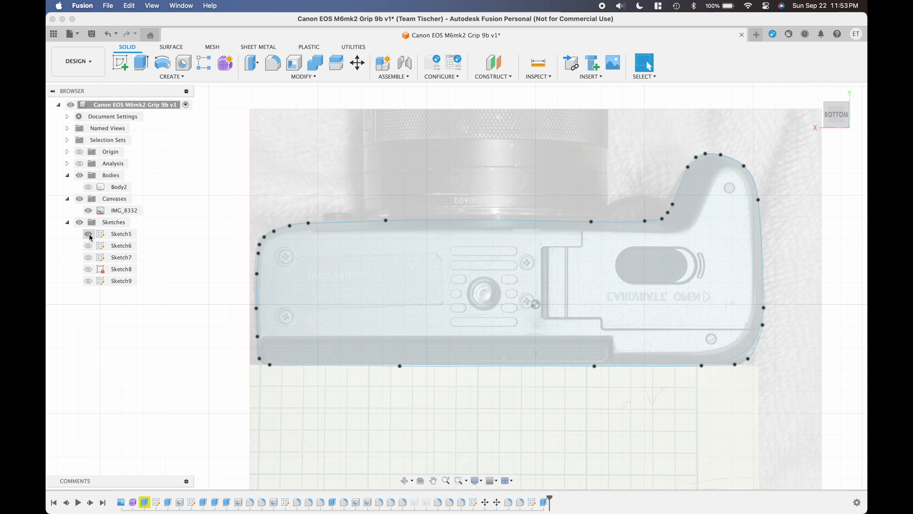
pyautogui.click(89, 245)
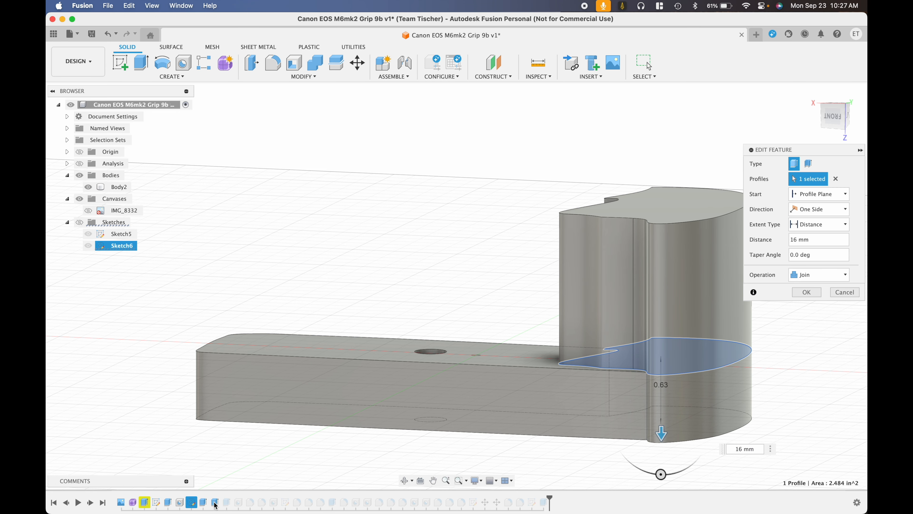
# Review the 1.4 in cut extrusion, then display the grip body over the camera photo
pyautogui.click(806, 291)
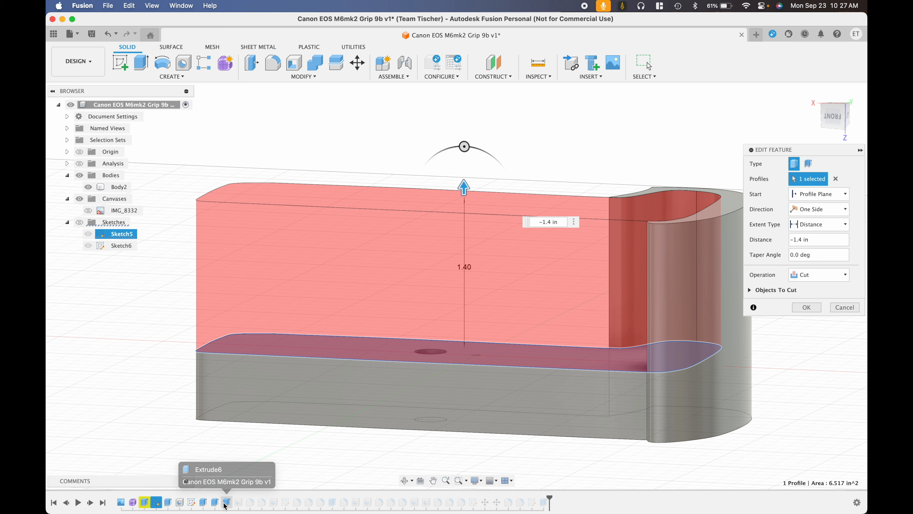
pyautogui.click(806, 307)
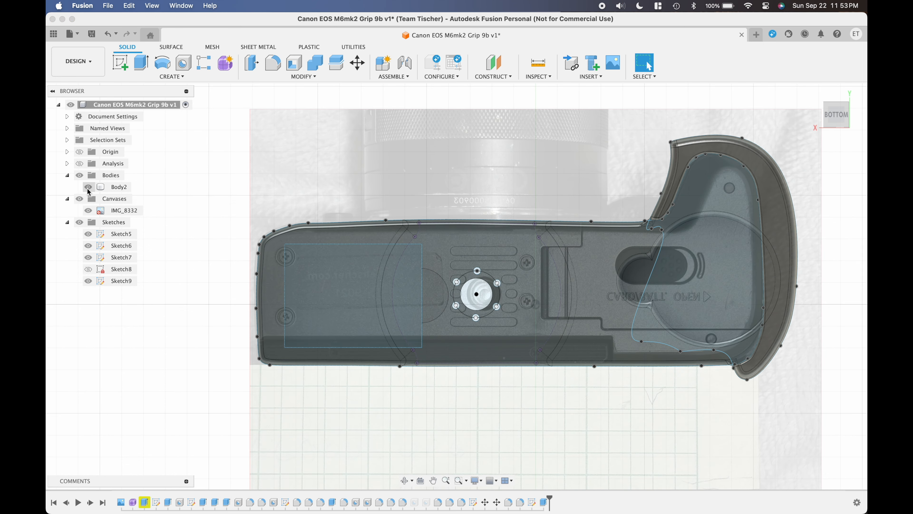
pyautogui.click(119, 186)
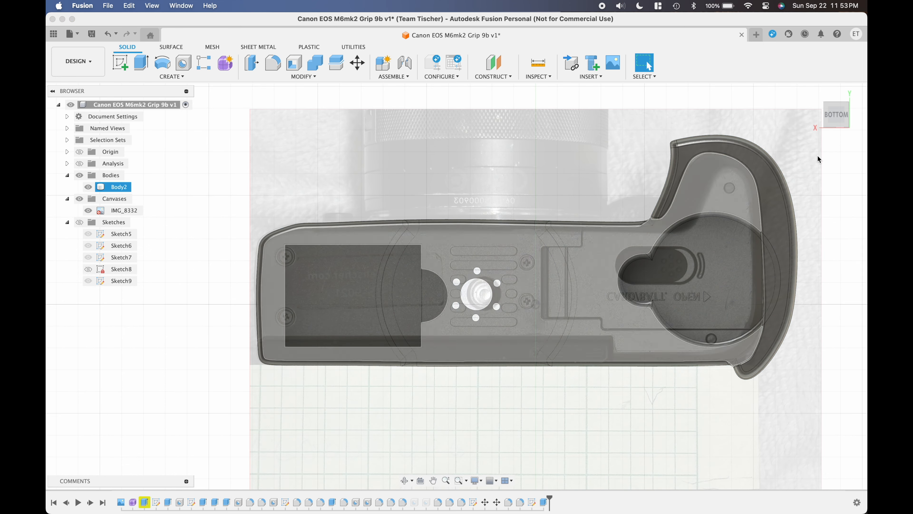